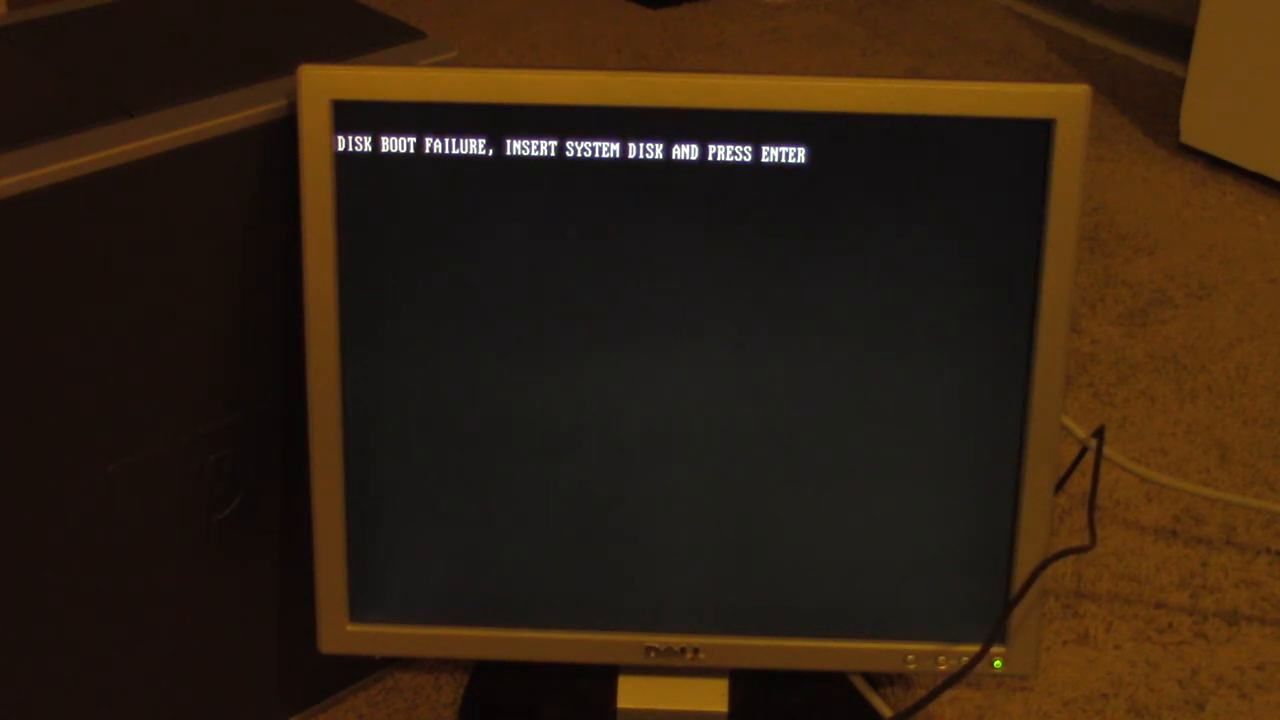
key("enter")
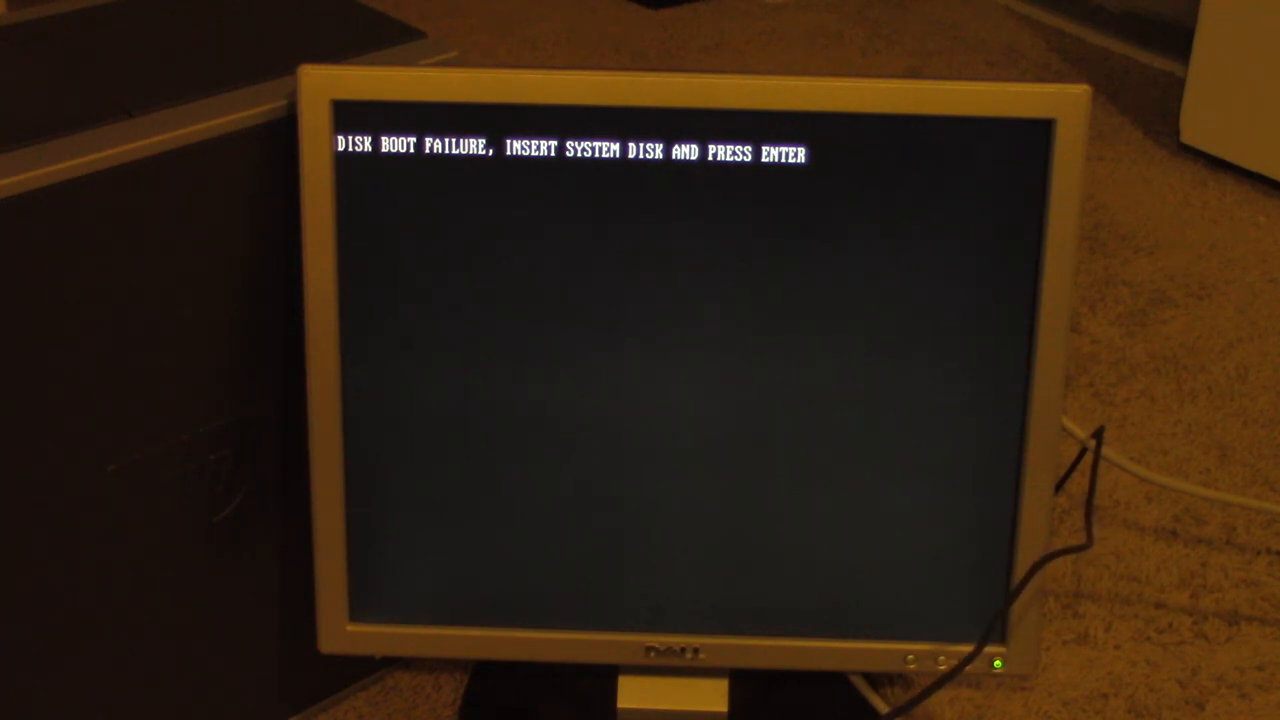
key("enter")
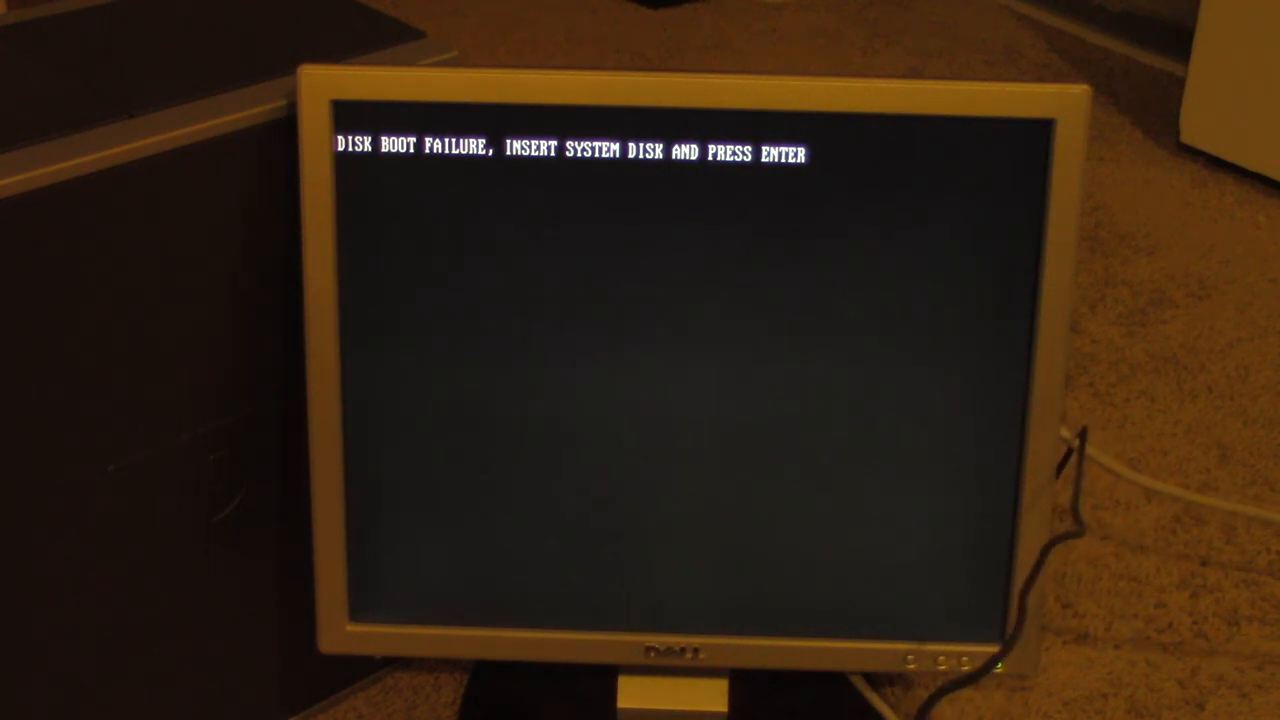
key("enter")
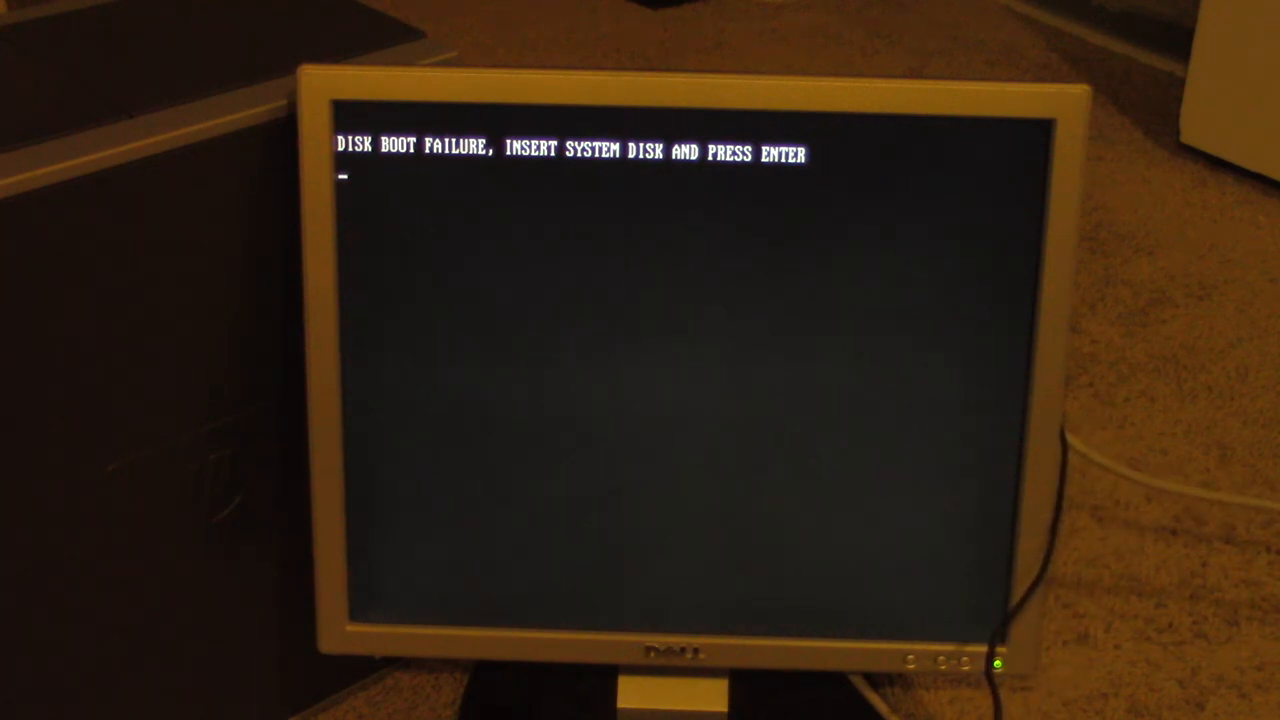